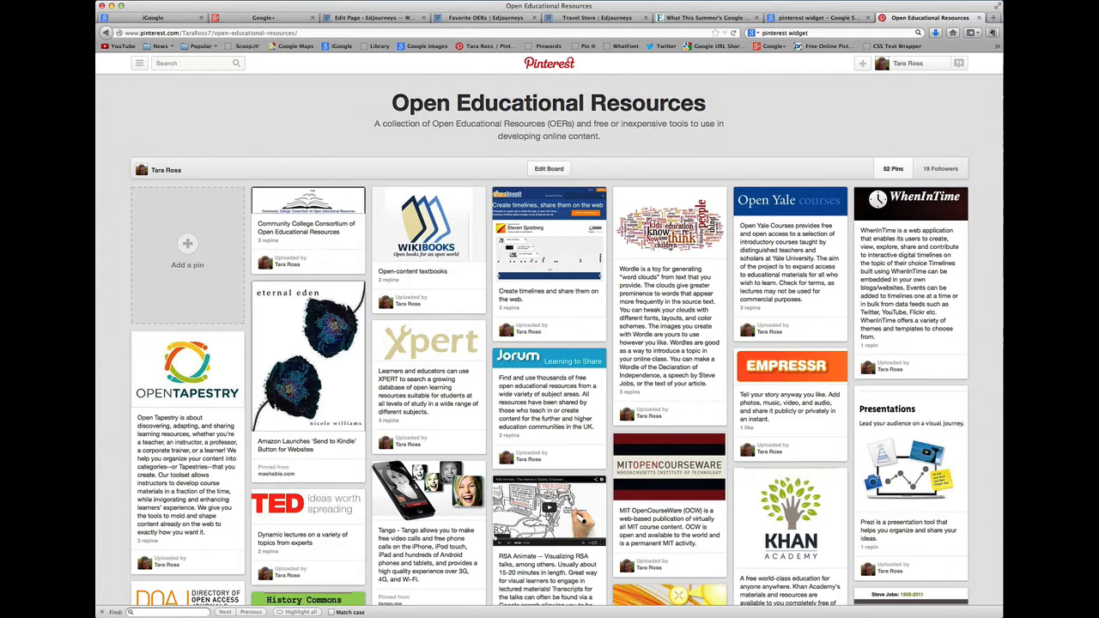
# View the Travel Store page with its embedded My Travel Store Pinterest board widget
pyautogui.click(595, 17)
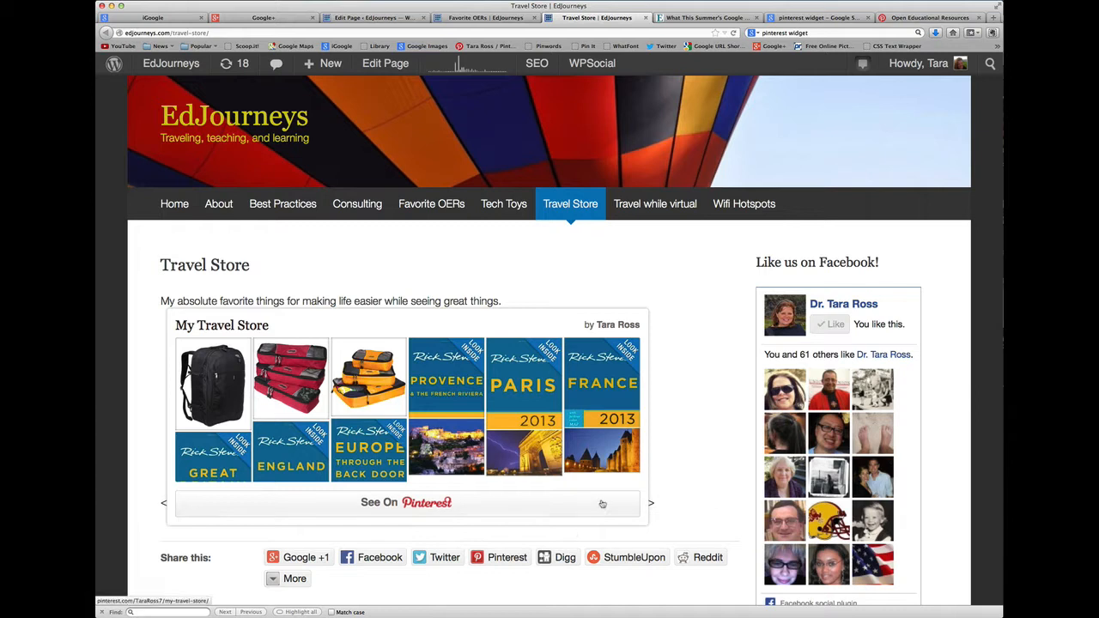
pyautogui.moveTo(460, 400)
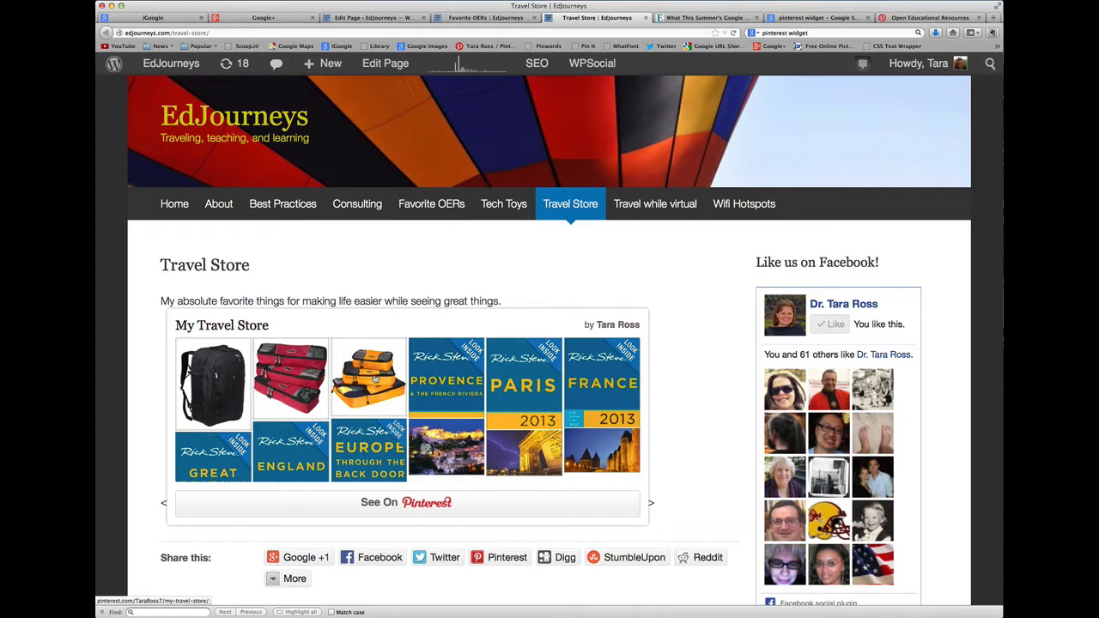
pyautogui.scroll(-3)
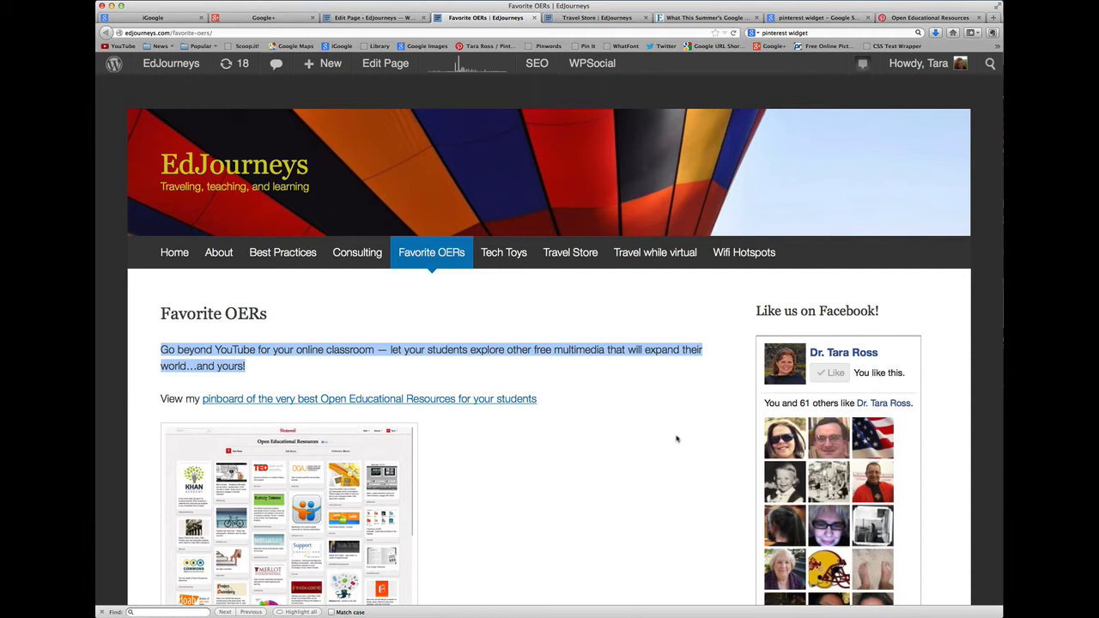
# Scroll the Favorite OERs page down to the pinboard screenshot link and its caption
pyautogui.scroll(-3)
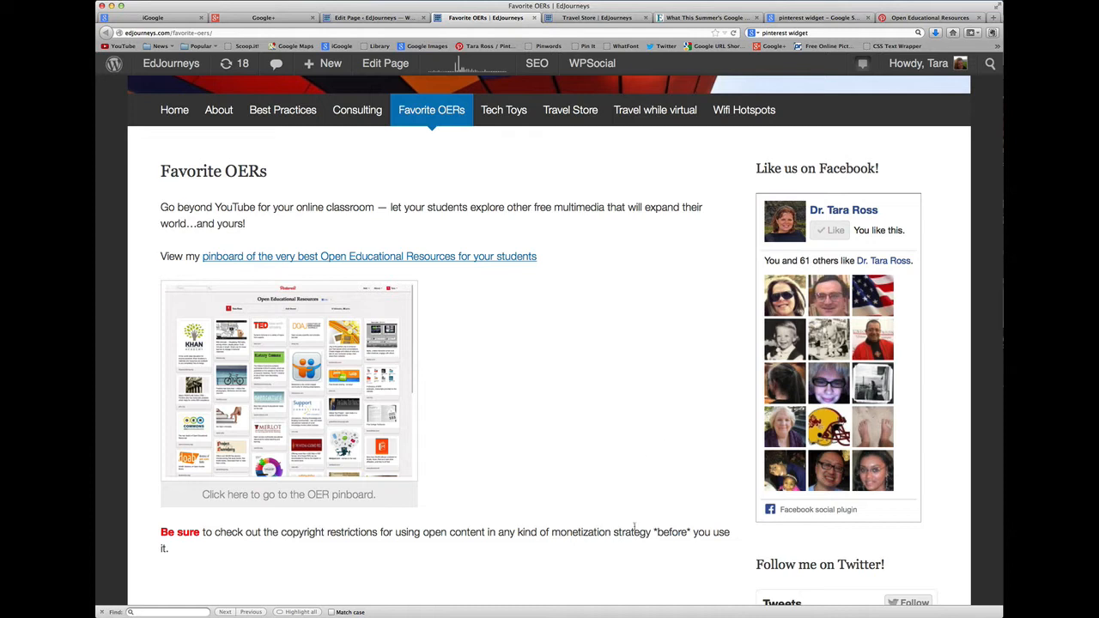
pyautogui.moveTo(438, 323)
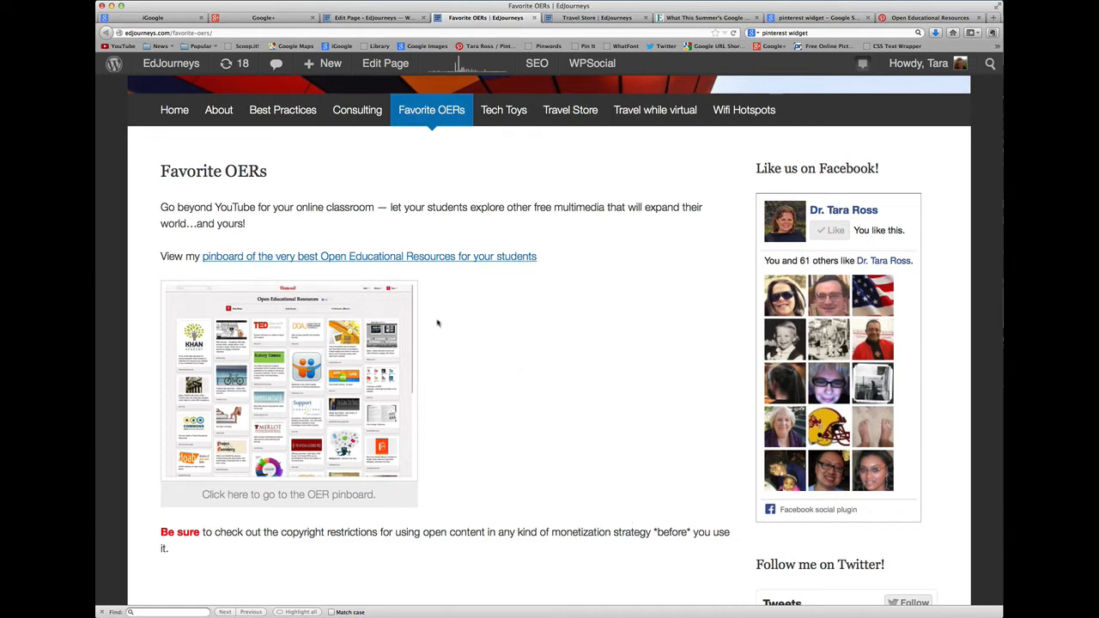
pyautogui.moveTo(233, 471)
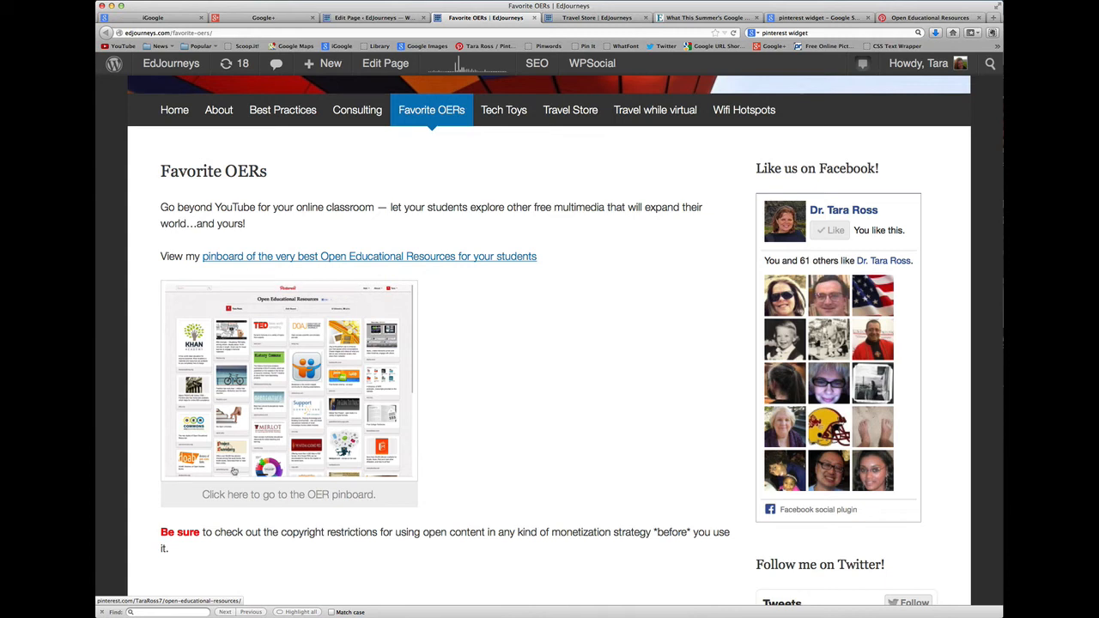
pyautogui.moveTo(388, 485)
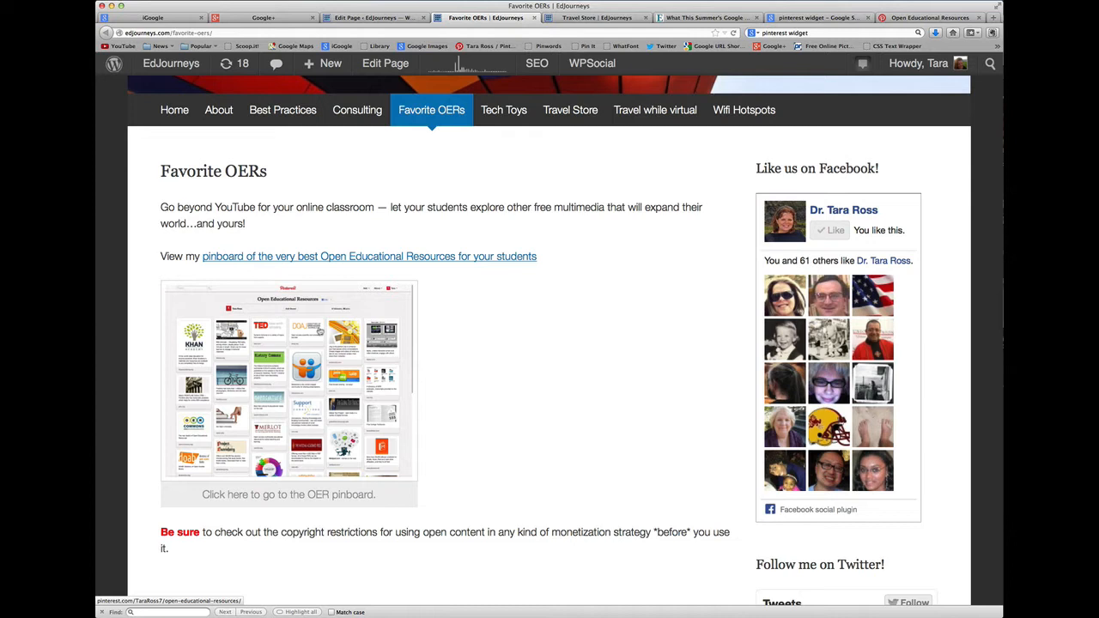
pyautogui.moveTo(335, 394)
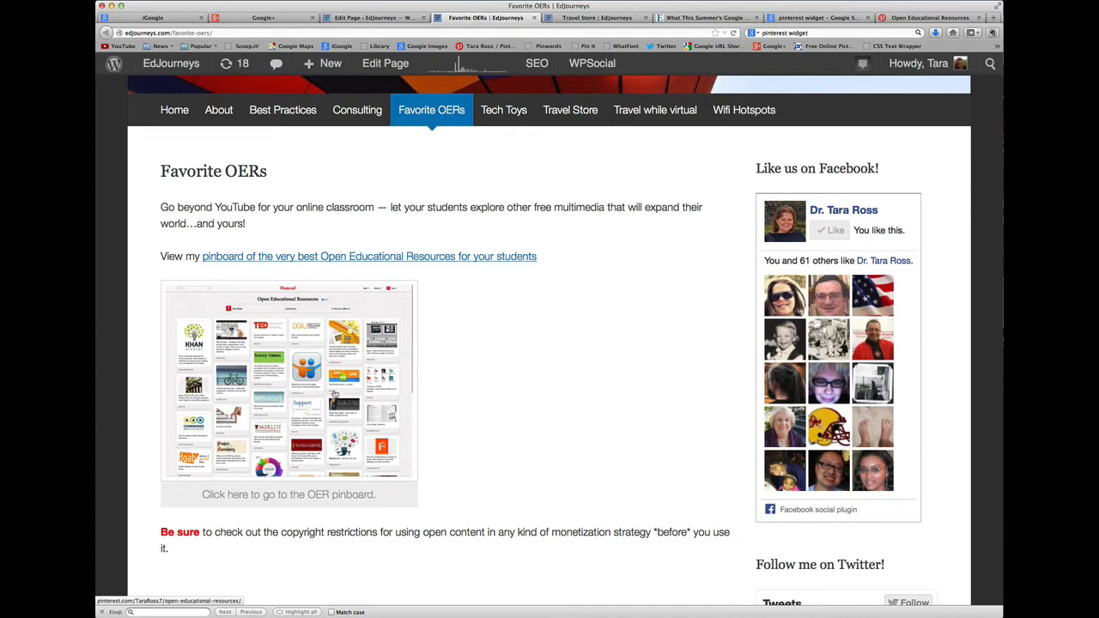
pyautogui.moveTo(548, 385)
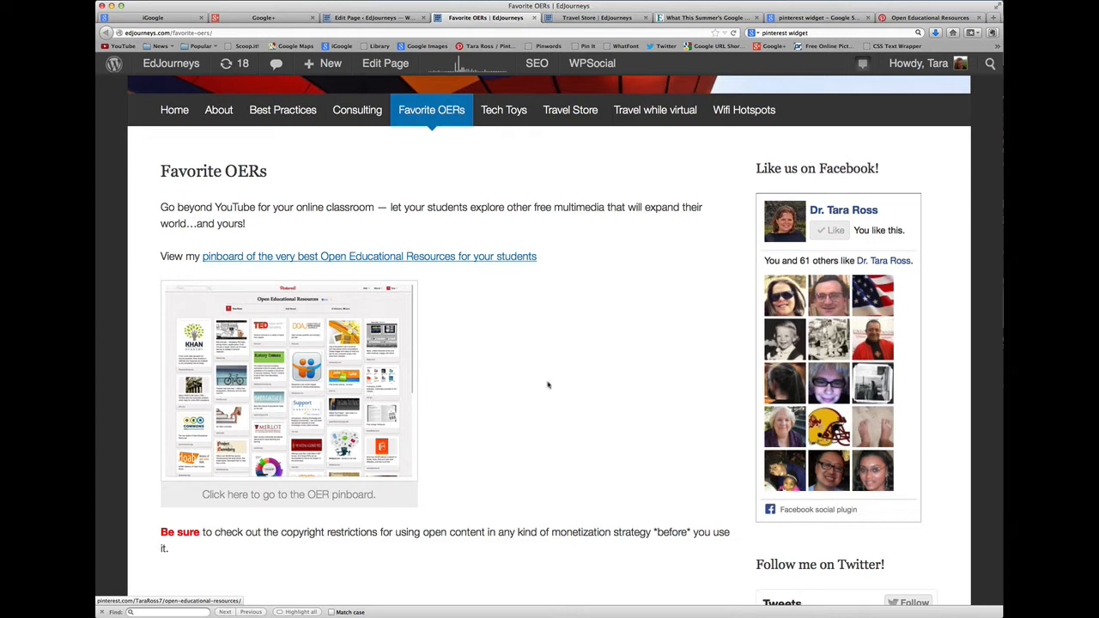
pyautogui.moveTo(439, 394)
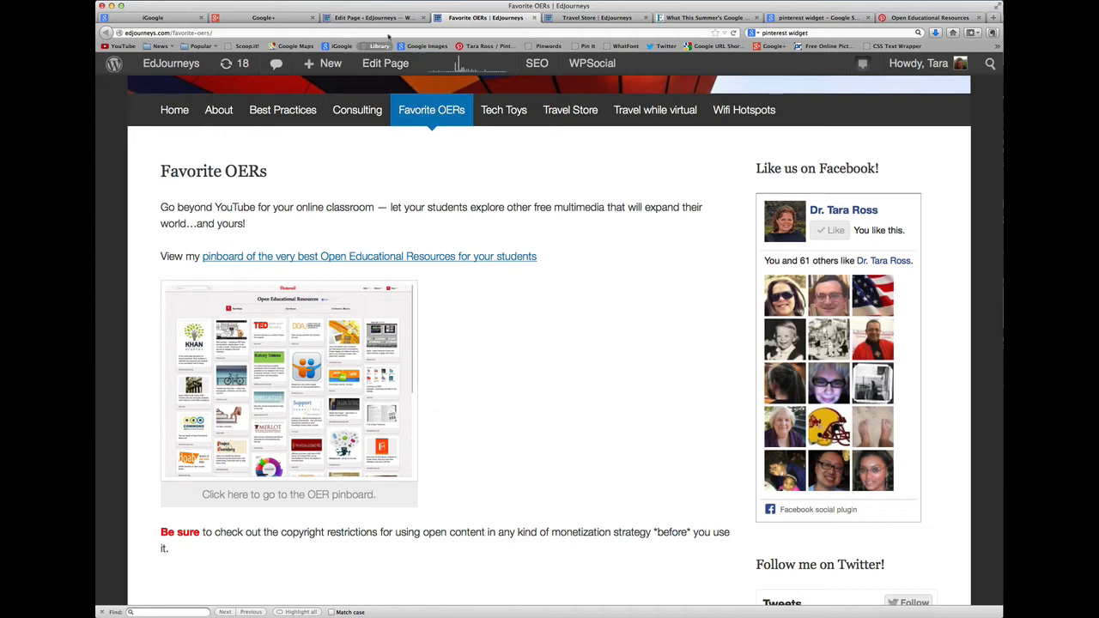
pyautogui.moveTo(648, 418)
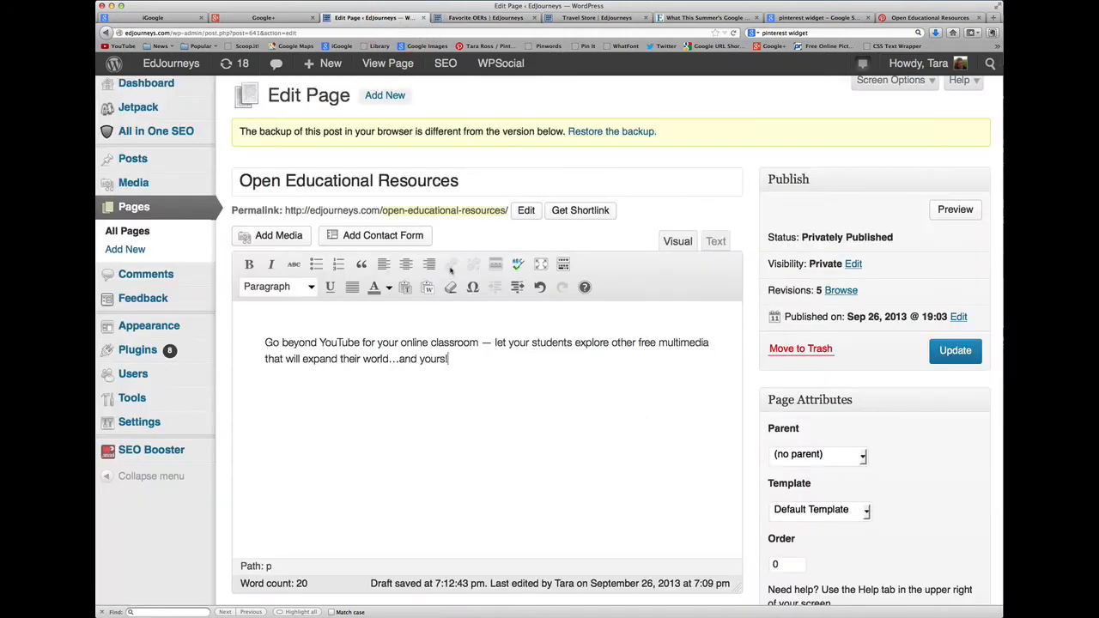
pyautogui.moveTo(146, 82)
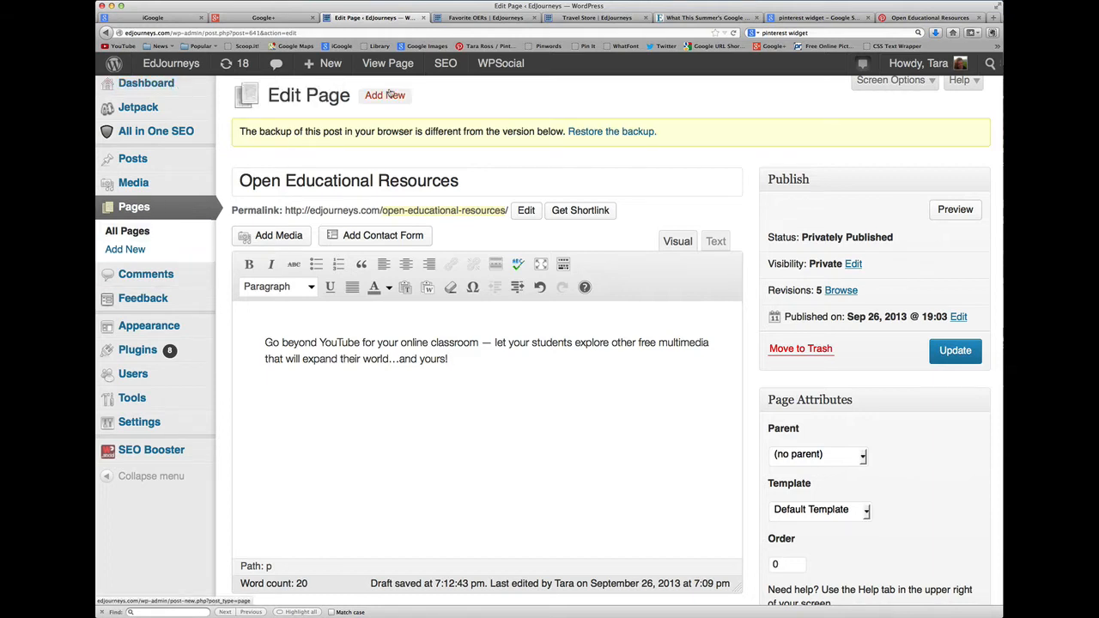
pyautogui.moveTo(495, 177)
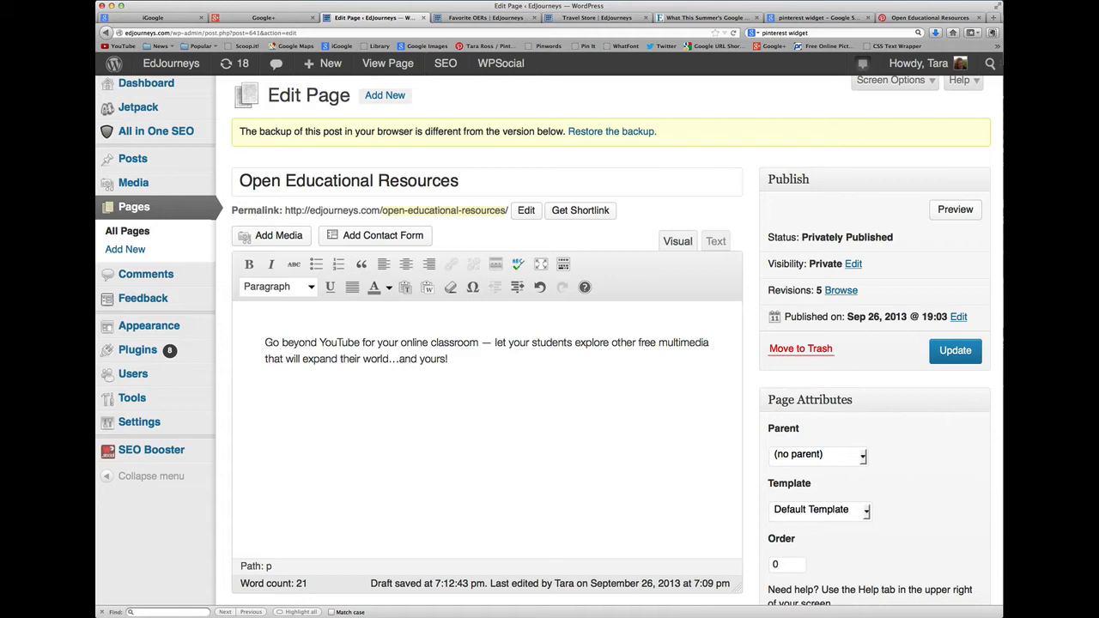
# Bring up the Open Educational Resources Pinterest board from the WordPress editor
pyautogui.click(931, 17)
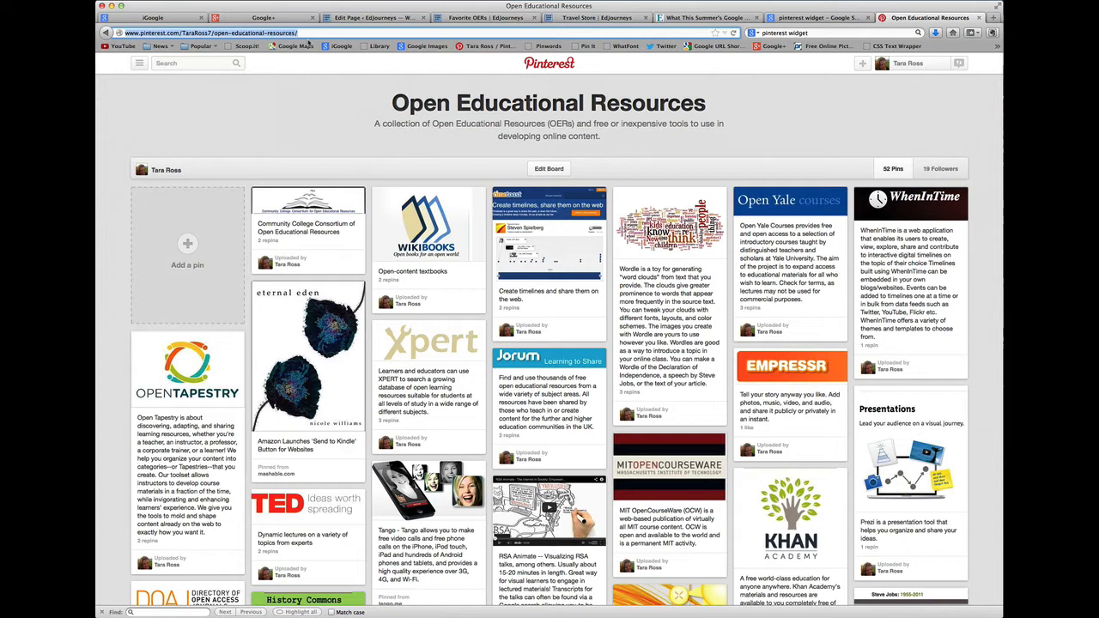
pyautogui.moveTo(686, 175)
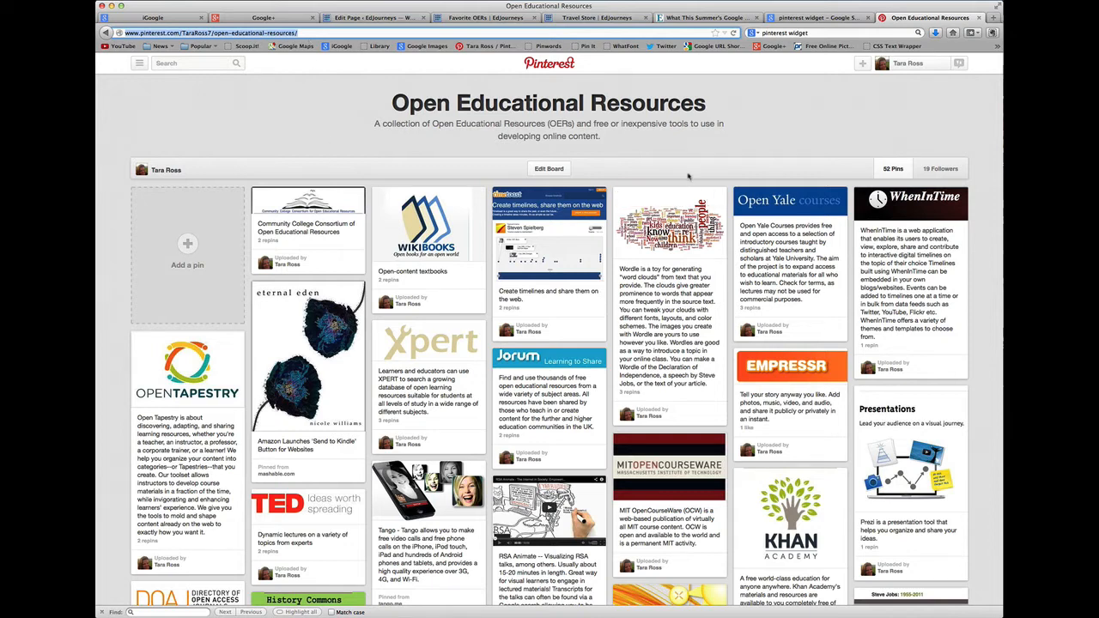
pyautogui.moveTo(809, 134)
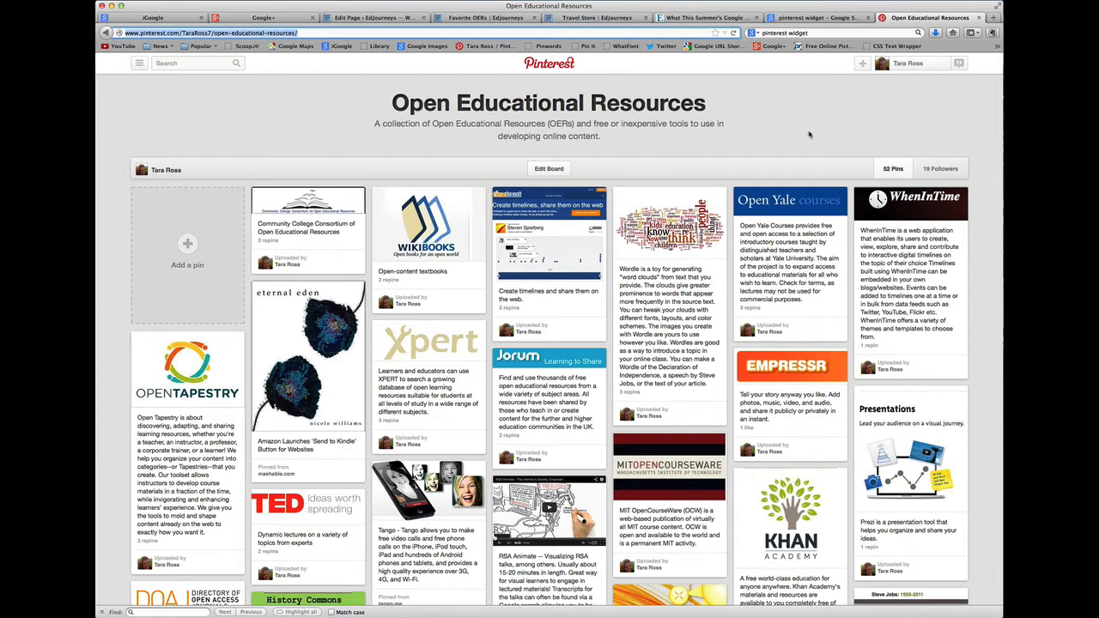
# Go from the Open Educational Resources board to Pinterest's widget builder
pyautogui.click(803, 18)
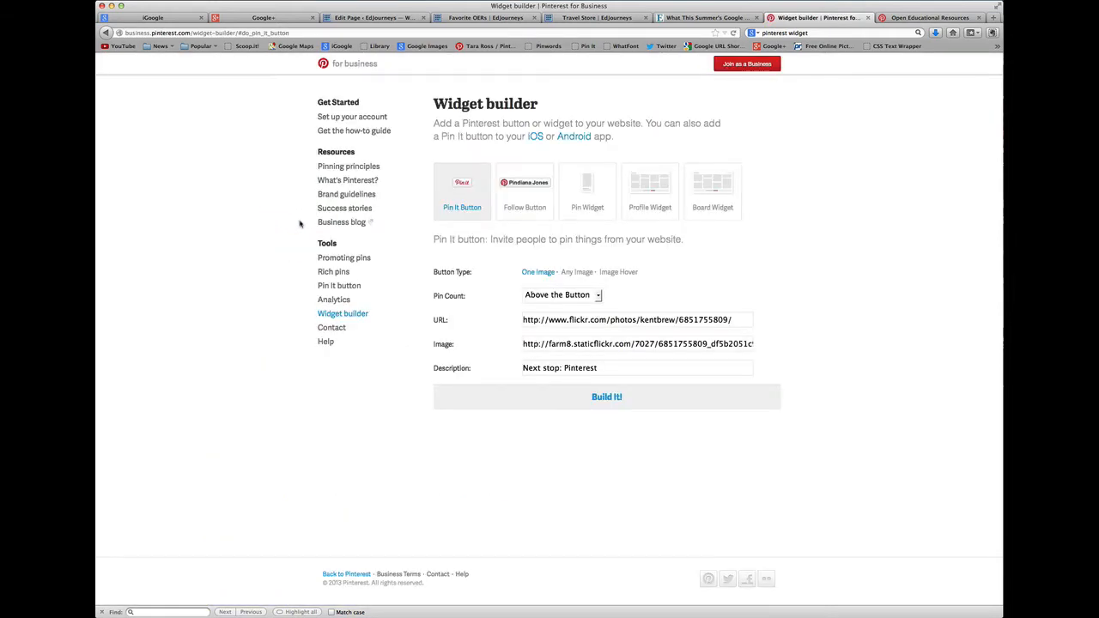
pyautogui.moveTo(719, 426)
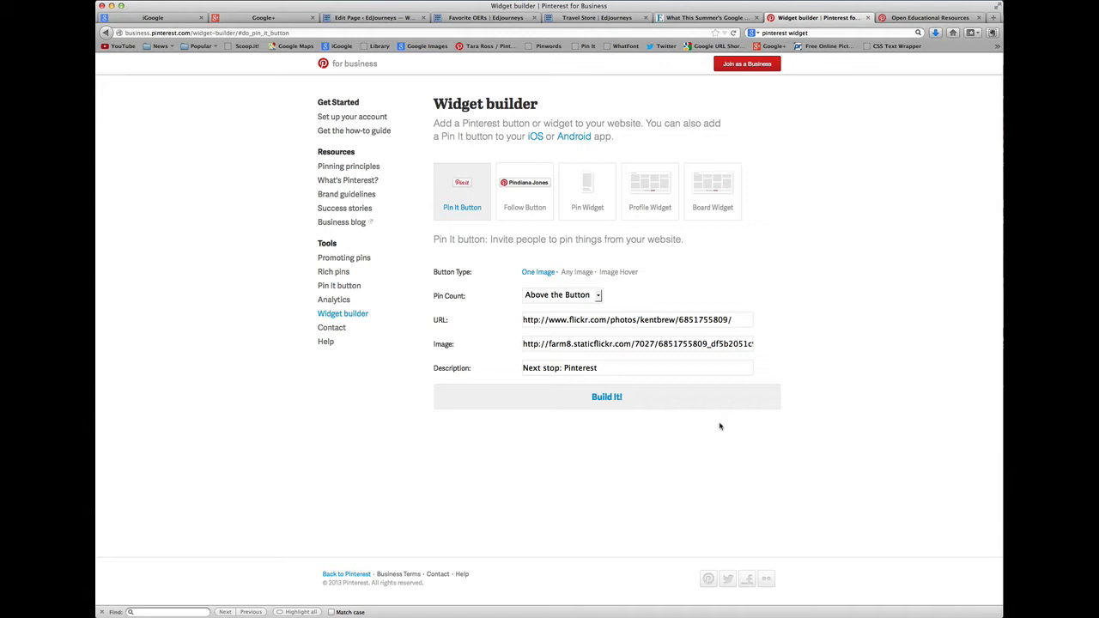
pyautogui.moveTo(447, 185)
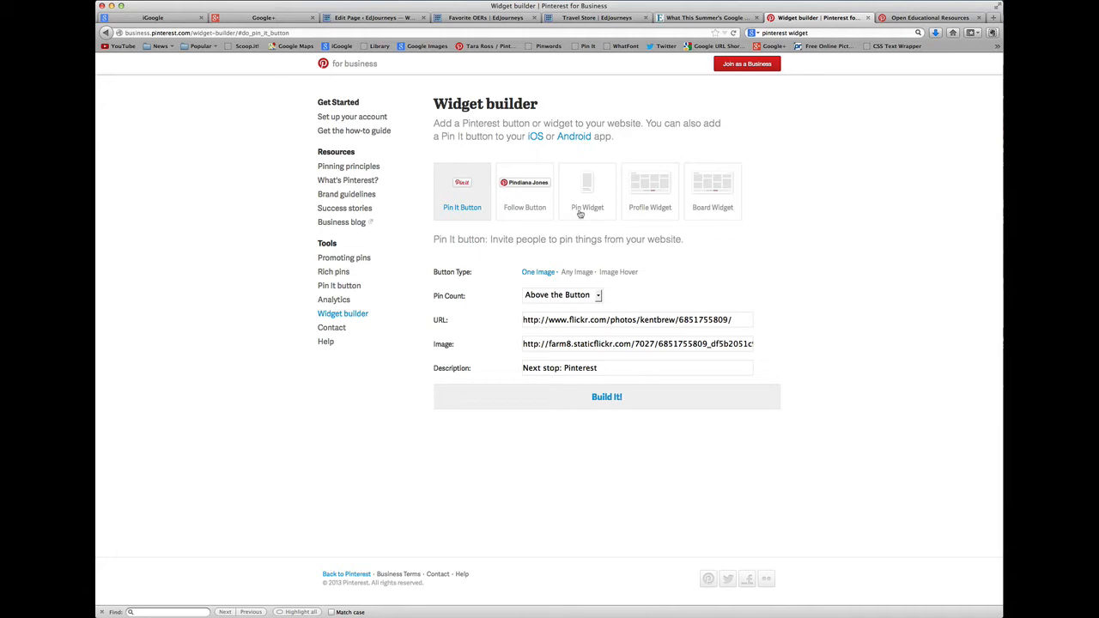
pyautogui.moveTo(580, 213)
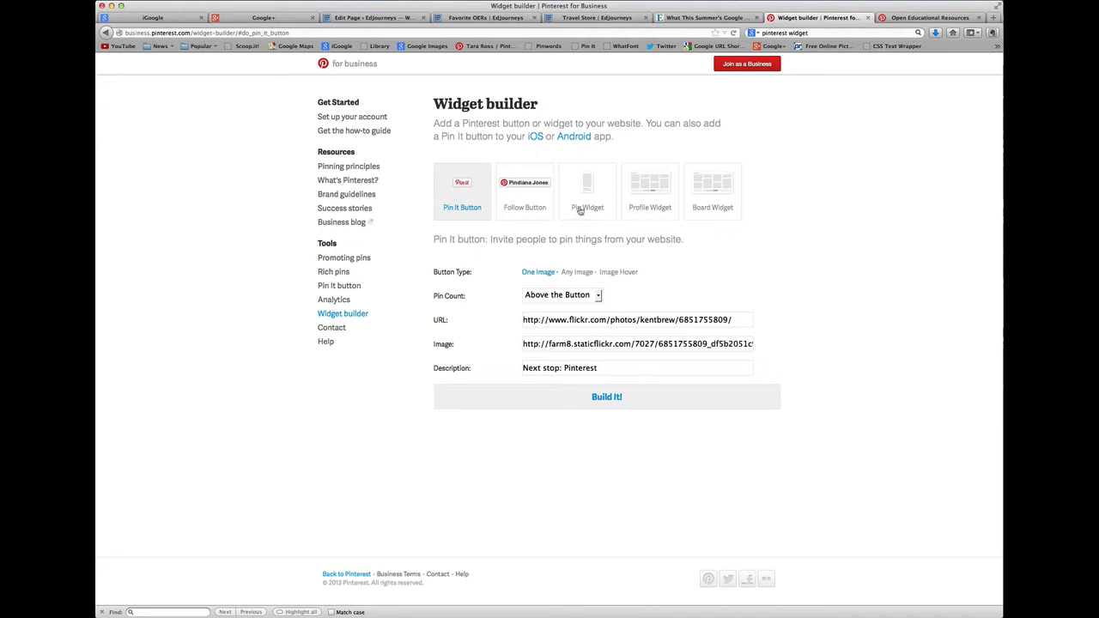
pyautogui.moveTo(667, 189)
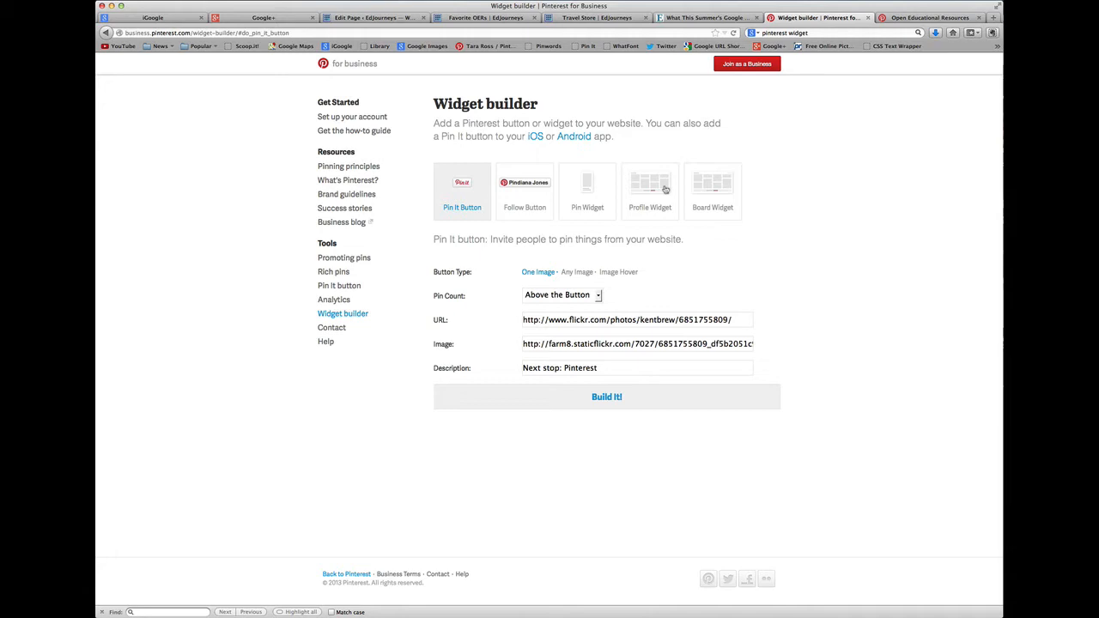
pyautogui.moveTo(730, 194)
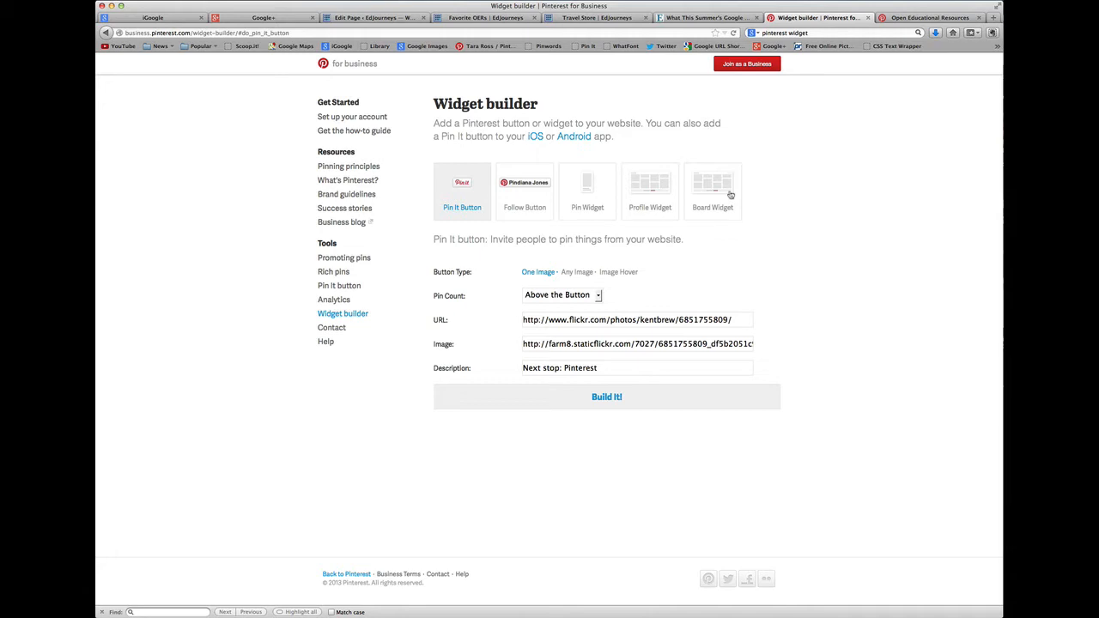
pyautogui.click(713, 191)
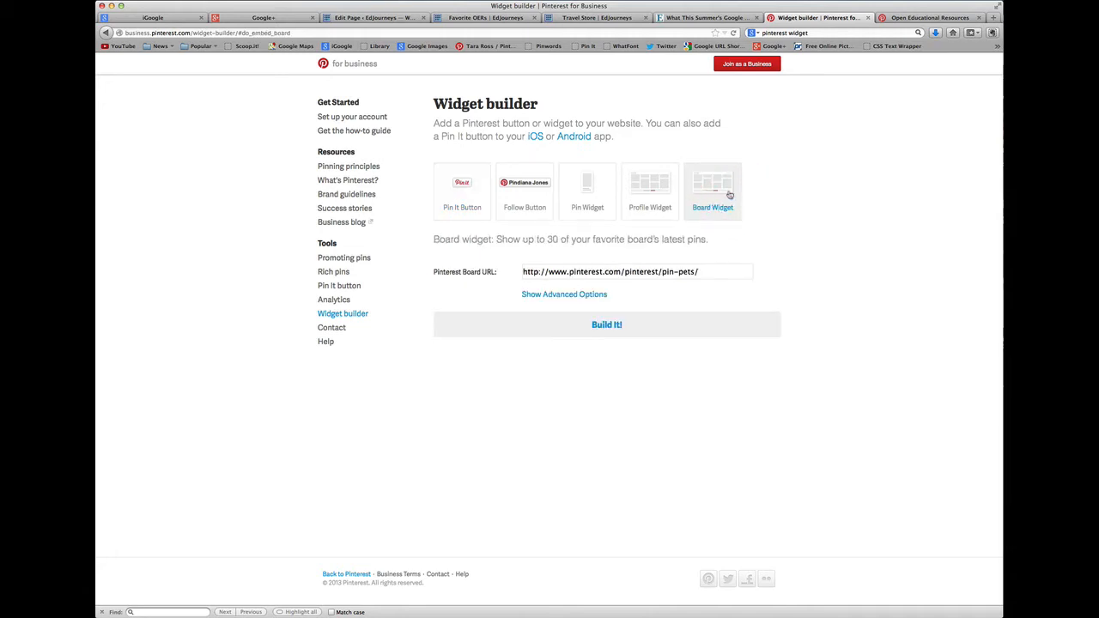
pyautogui.click(609, 272)
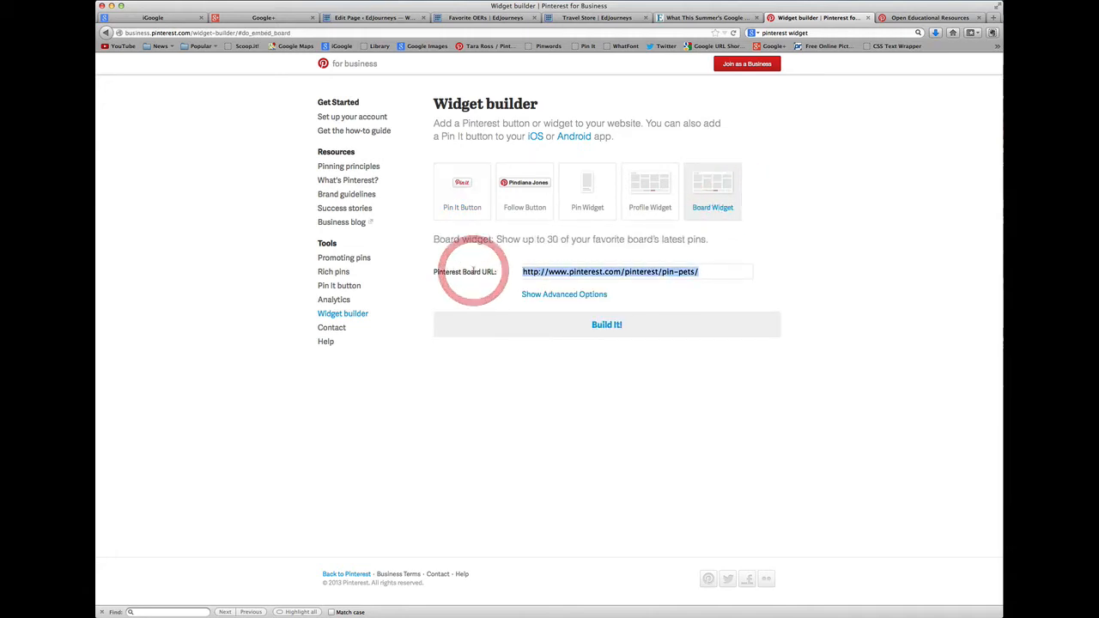
pyautogui.write('www.pinterest.com/TaraRoss7/open-educational-resources/')
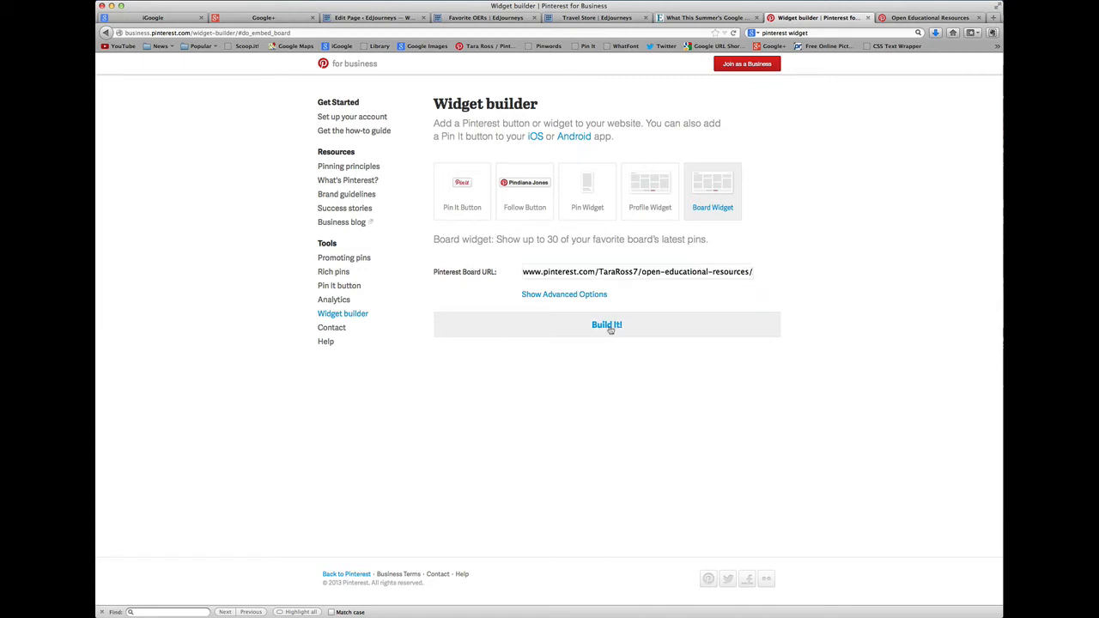
pyautogui.click(606, 325)
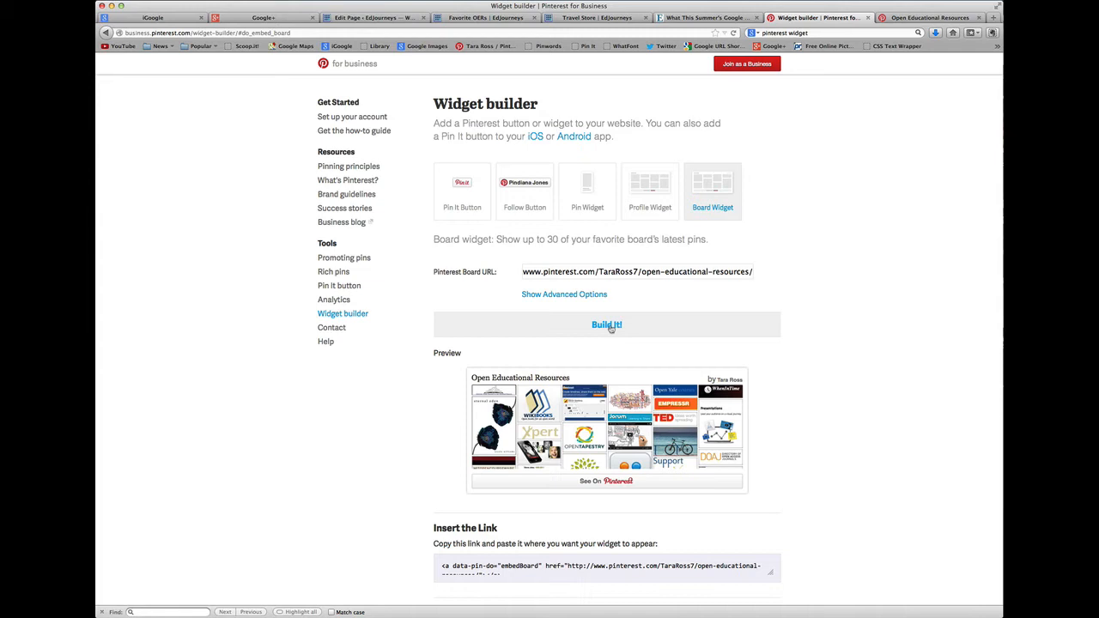
pyautogui.scroll(-3)
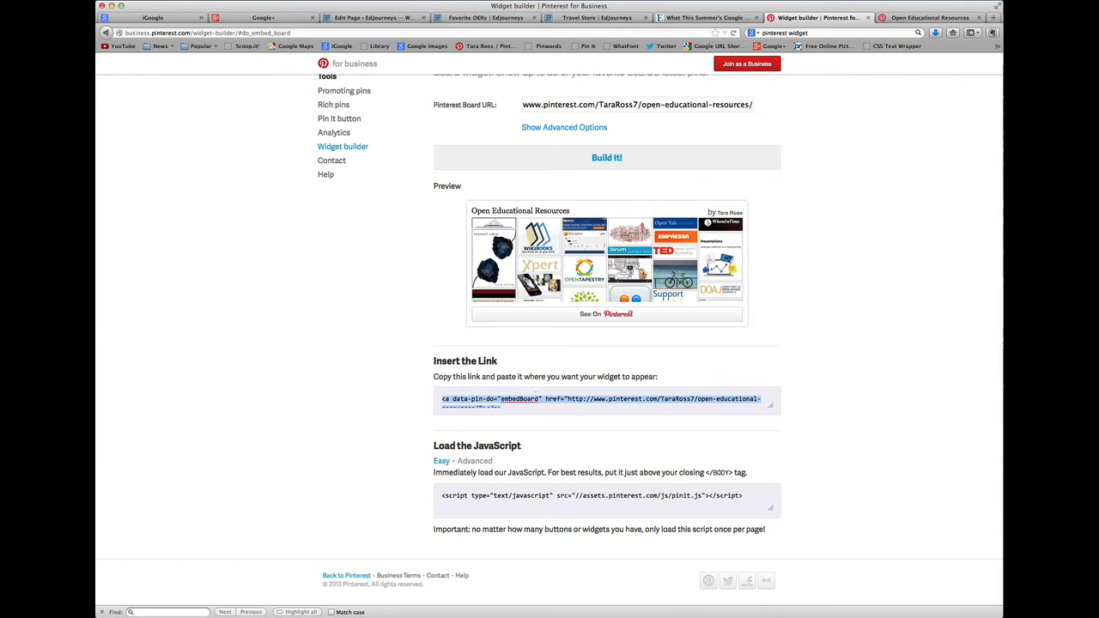
pyautogui.moveTo(567, 419)
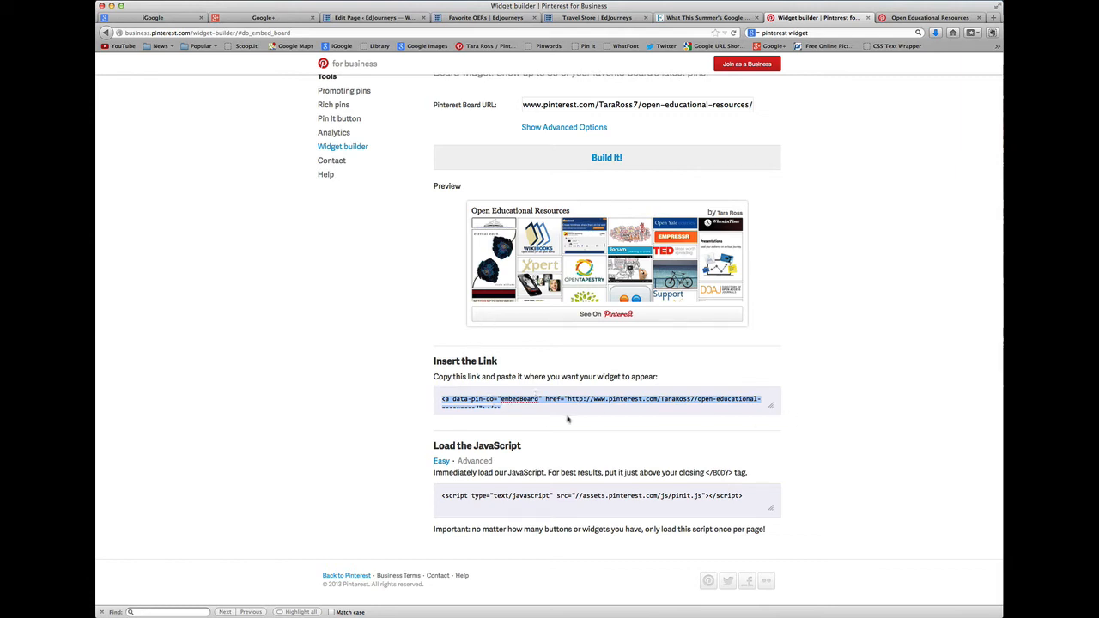
pyautogui.click(371, 17)
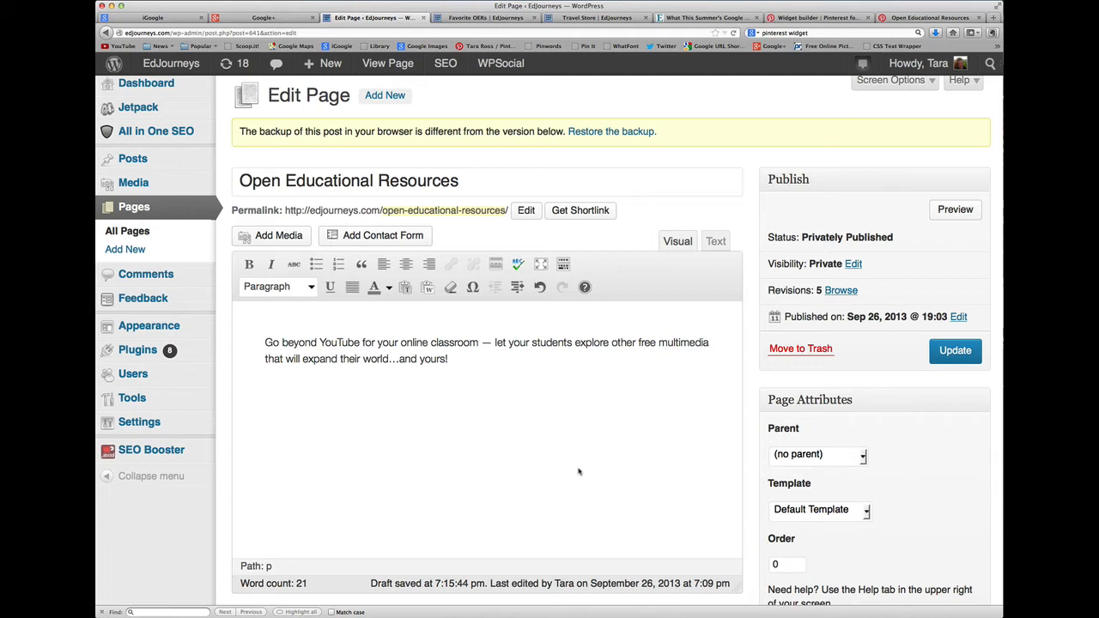
# Replace the &nbsp; in the page HTML with a code tag and the embedBoard link for the board
pyautogui.click(714, 240)
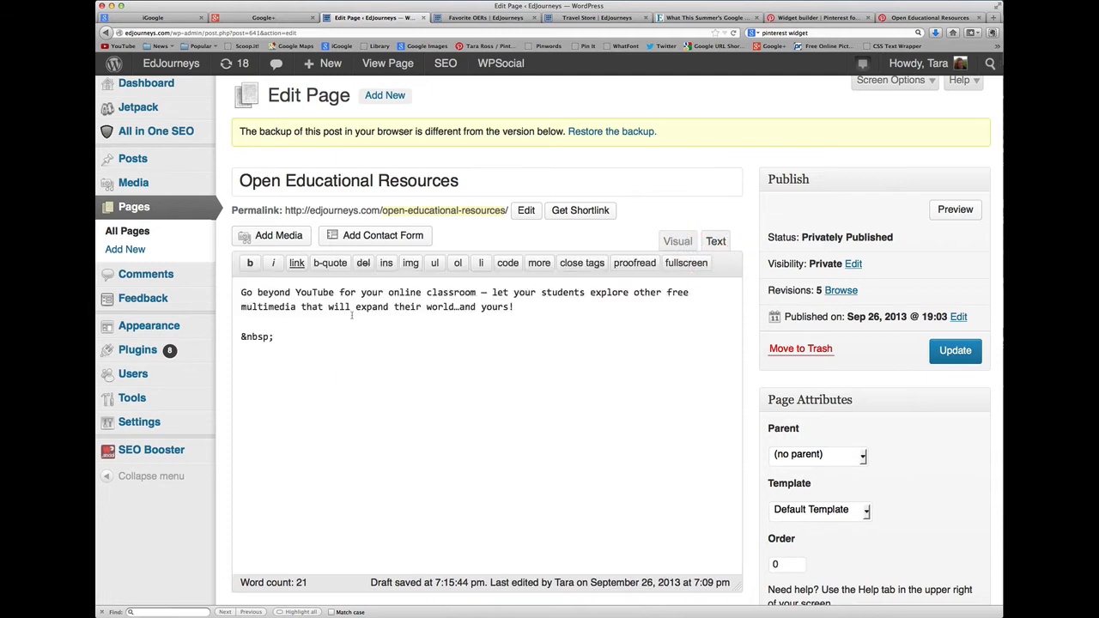
pyautogui.doubleClick(257, 336)
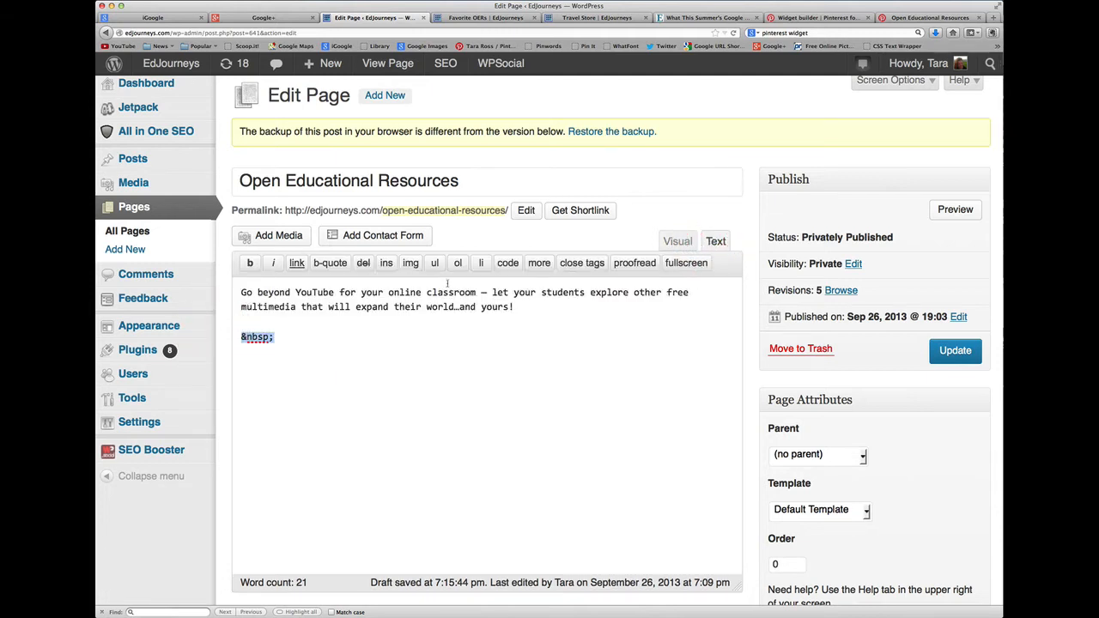
pyautogui.click(509, 263)
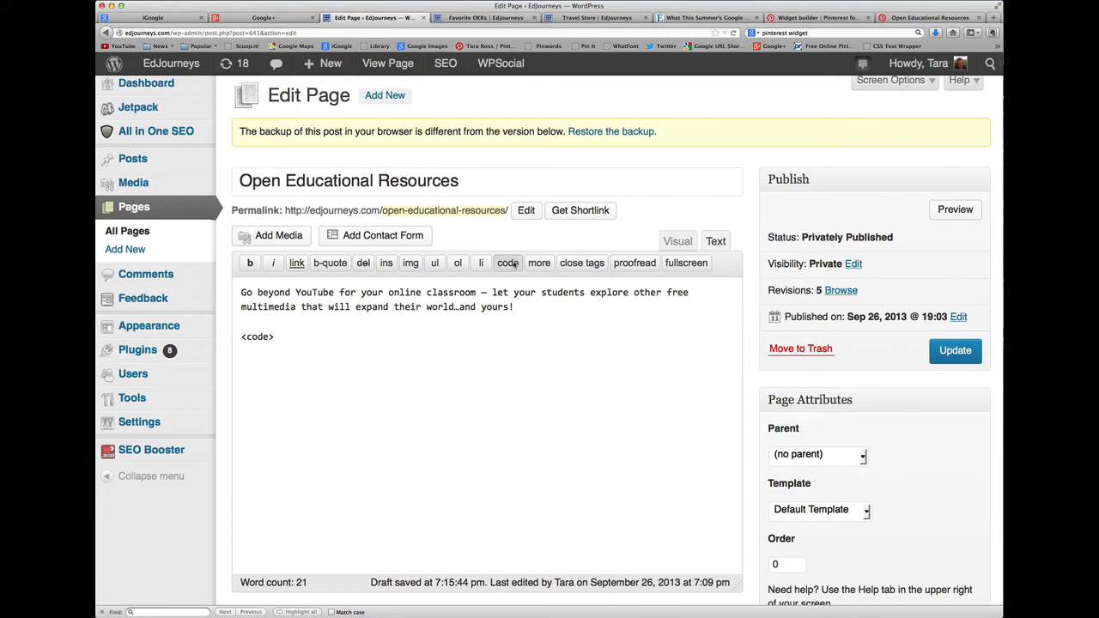
pyautogui.scroll(-3)
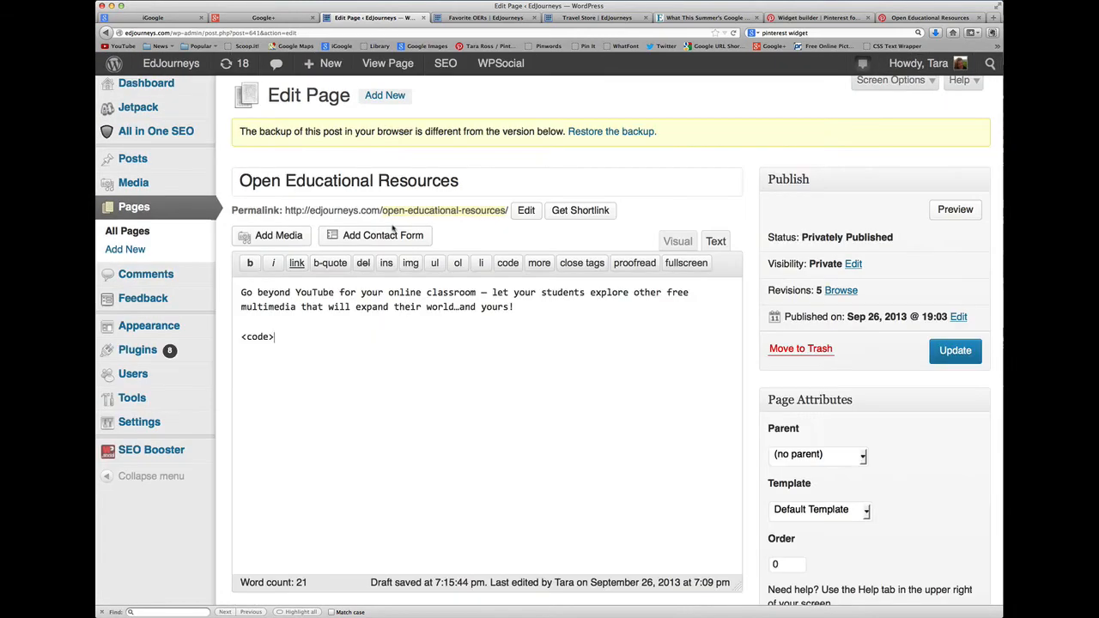
pyautogui.write('<a data-pin-do="embedBoard" href="http://www.pinterest.com/TaraRoss7/open-educational-resources/"></a>')
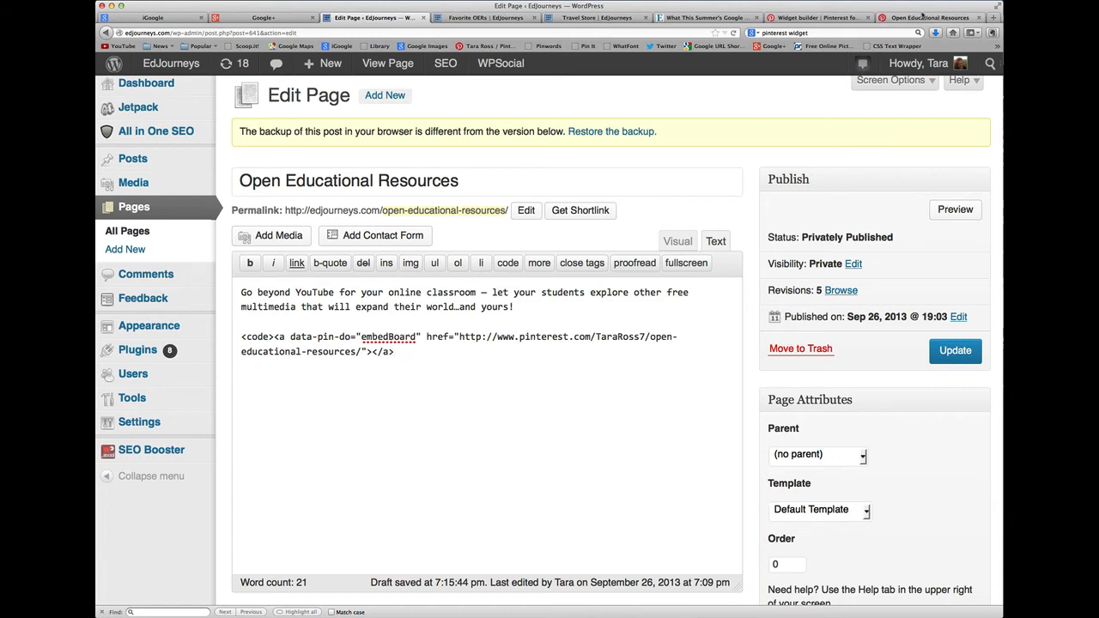
pyautogui.click(820, 17)
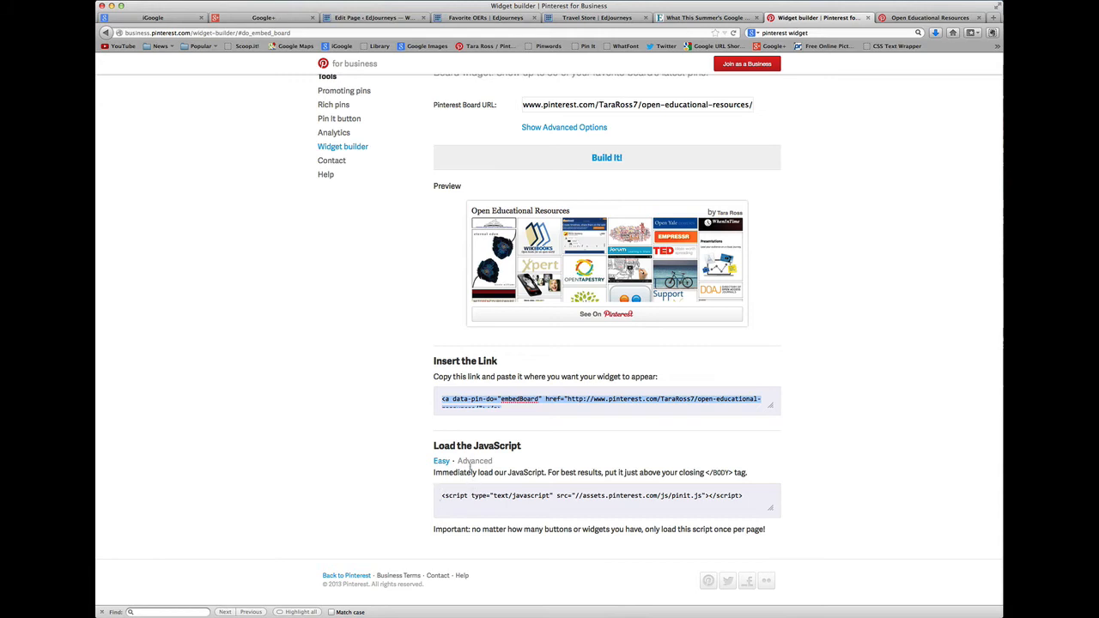
# Copy the advanced asynchronous Pinterest loader script and return to the WordPress editor
pyautogui.click(474, 460)
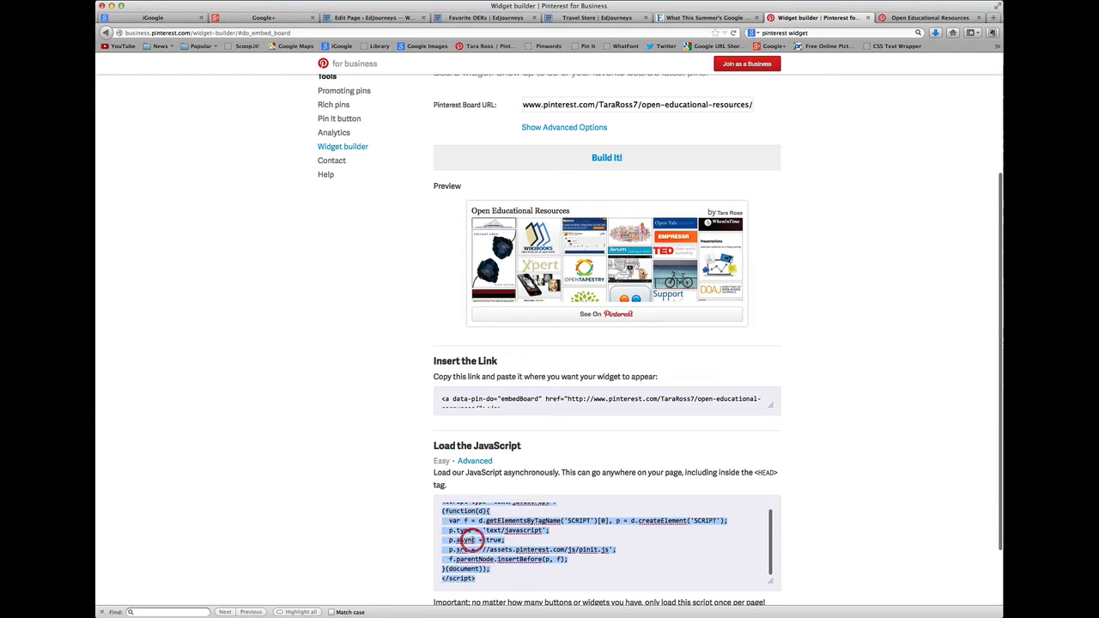
pyautogui.rightClick(467, 541)
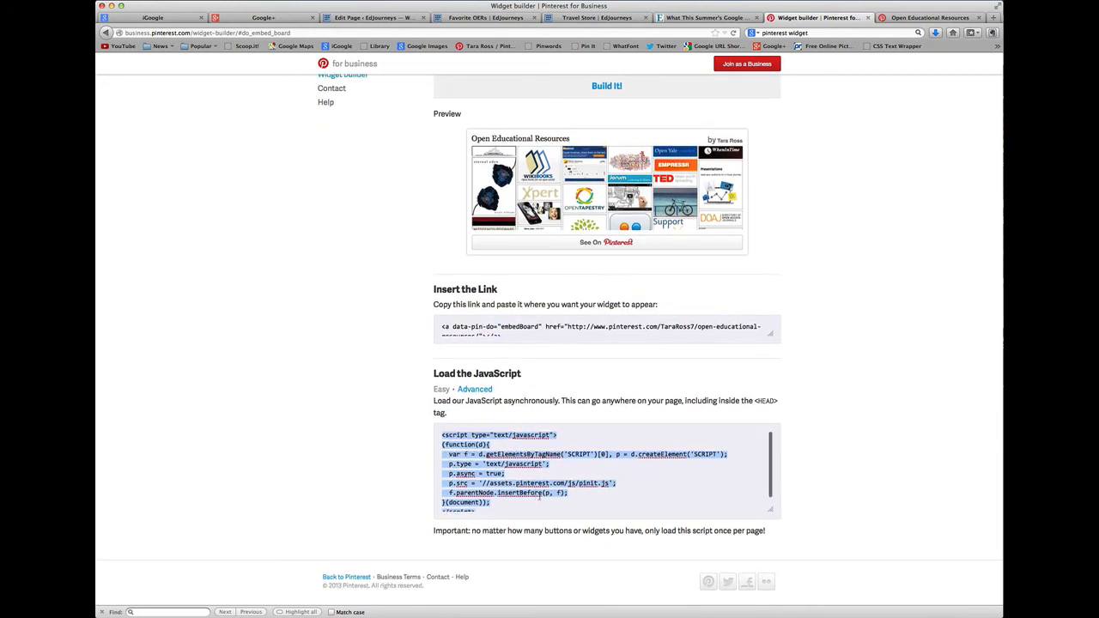
pyautogui.click(371, 18)
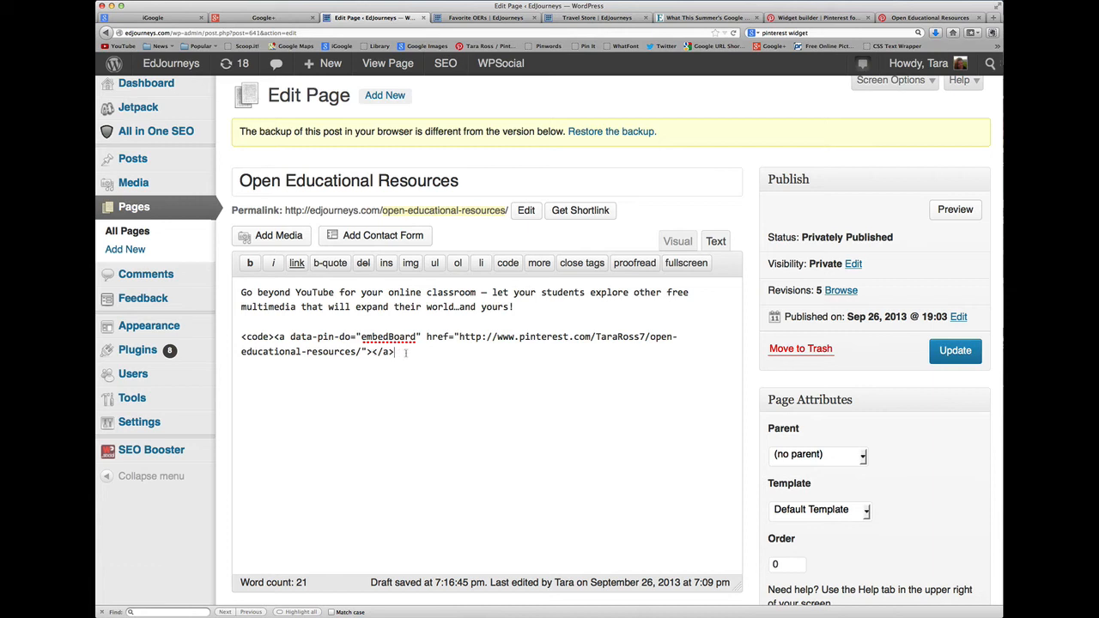
# Add the loader script after the link inside the code tags, update the page and view it live
pyautogui.write('<script type="text/javascript">')
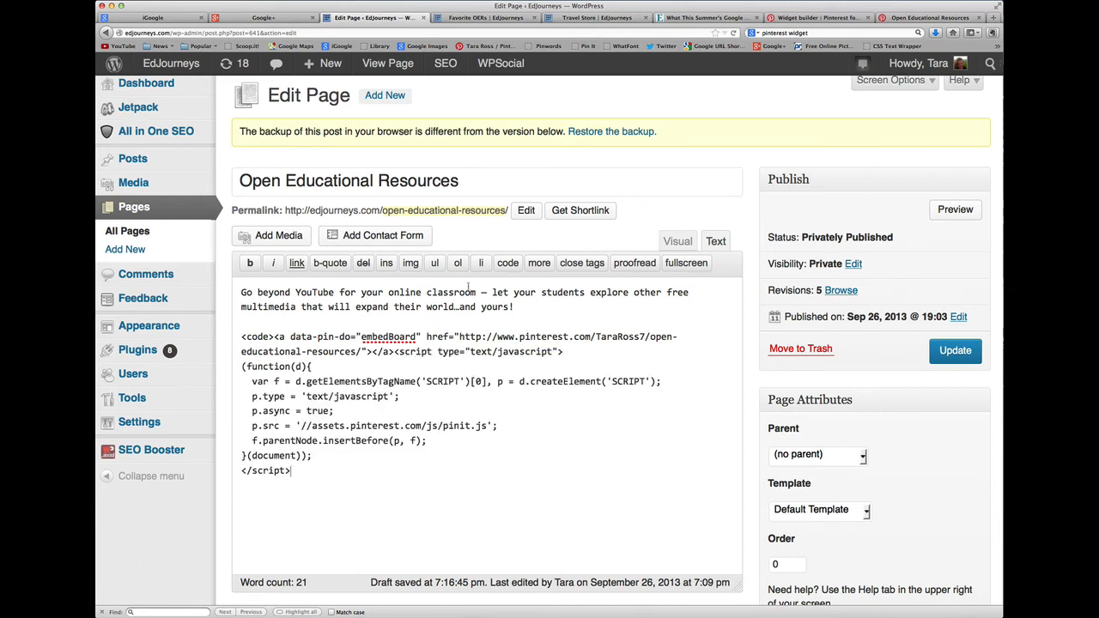
pyautogui.click(508, 263)
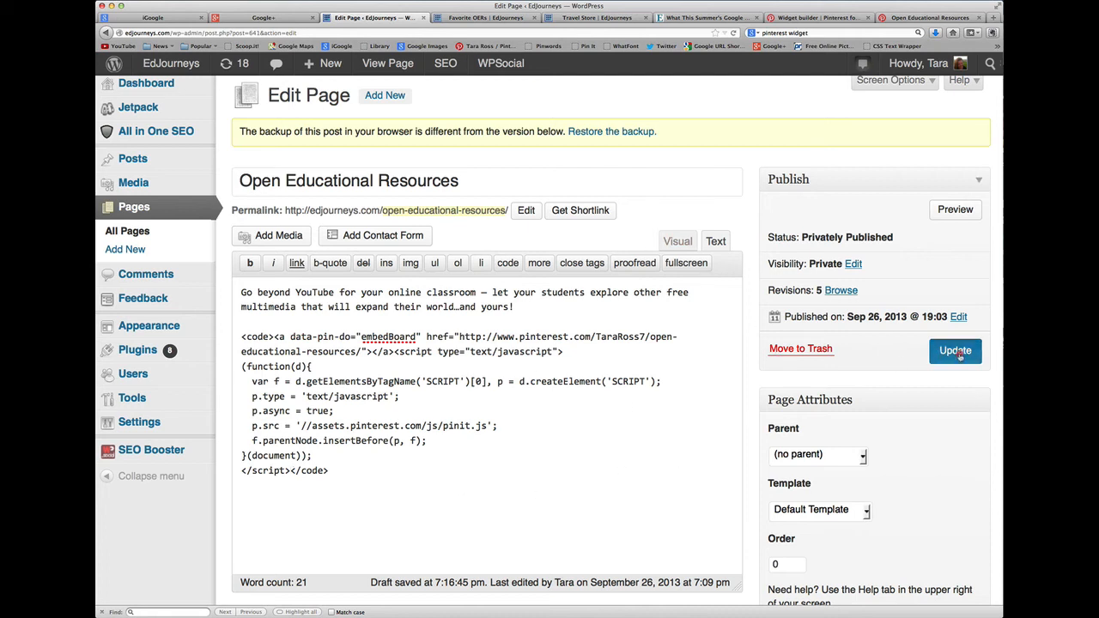
pyautogui.click(954, 350)
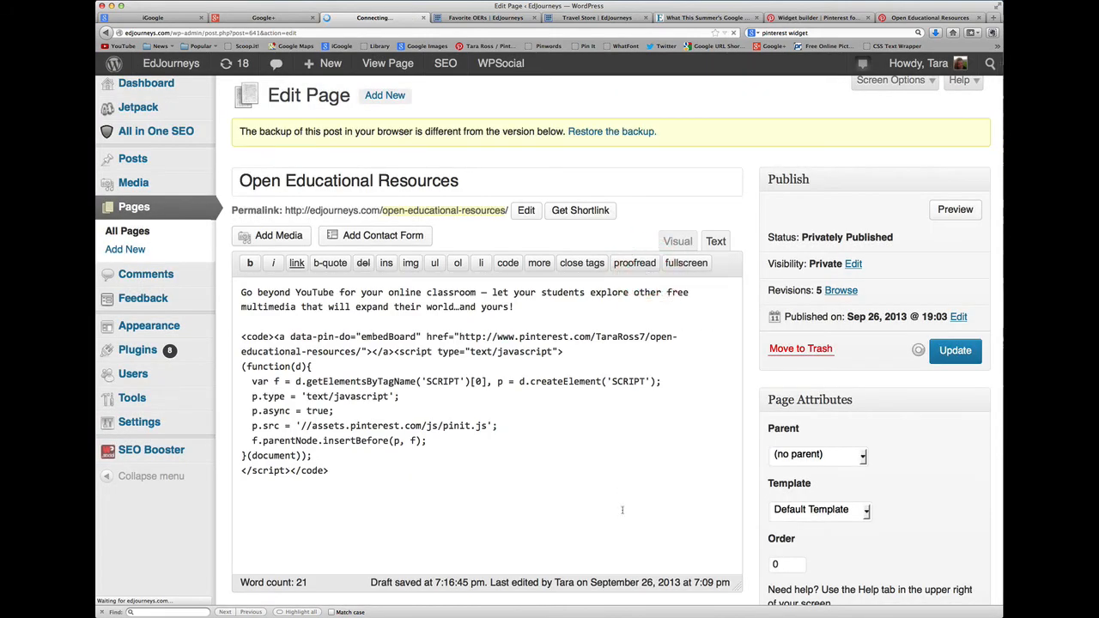
pyautogui.click(955, 350)
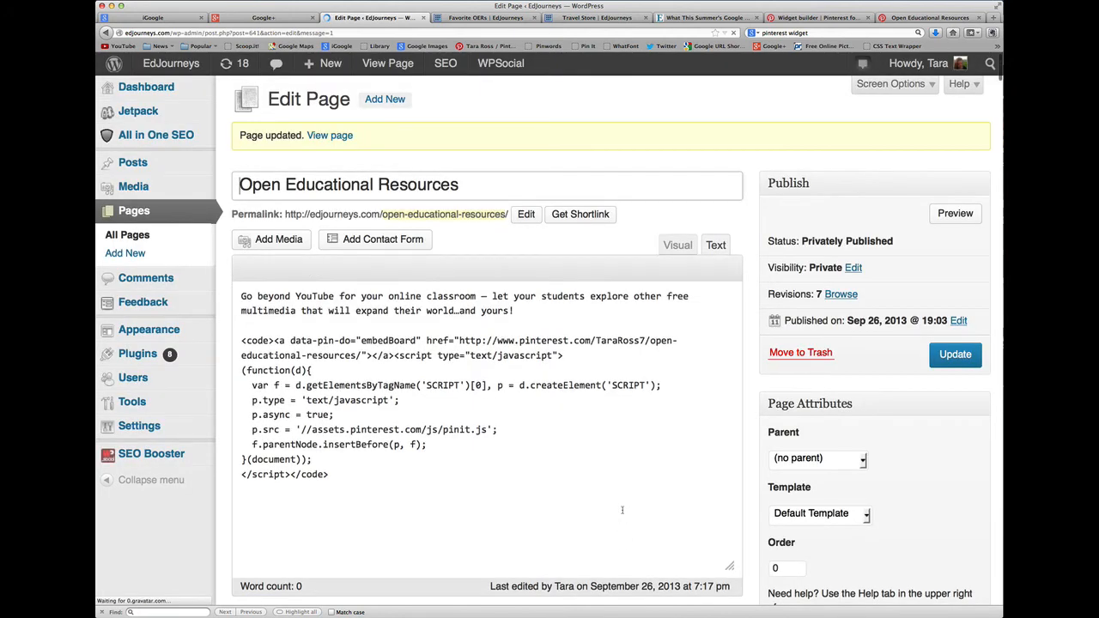
pyautogui.click(714, 243)
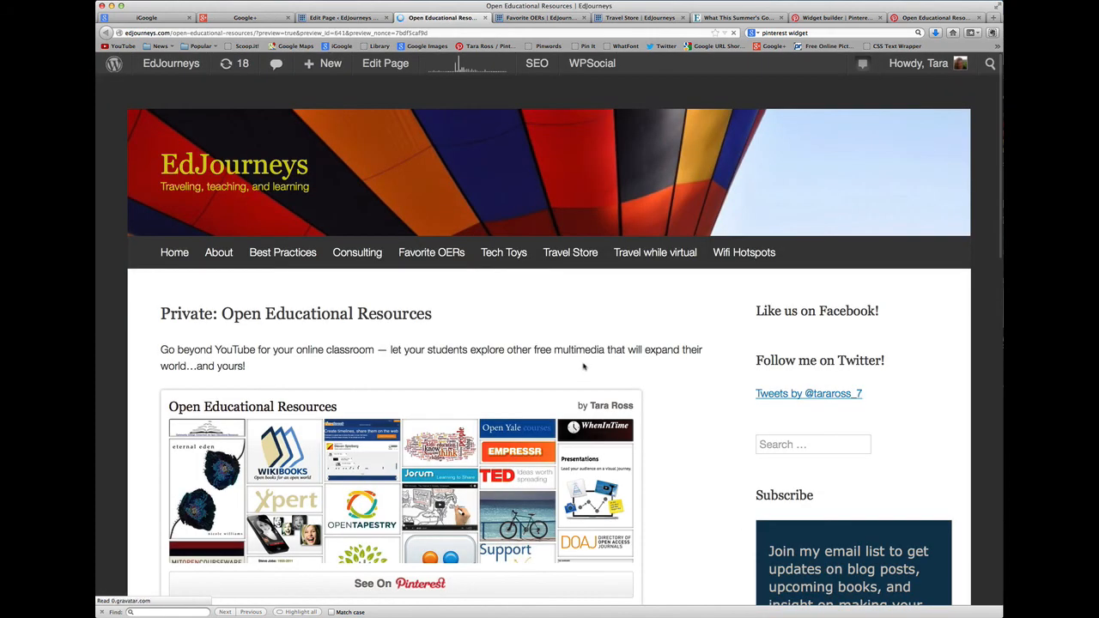
# Check the embedded board widget on the live page and open the full board on Pinterest
pyautogui.scroll(-3)
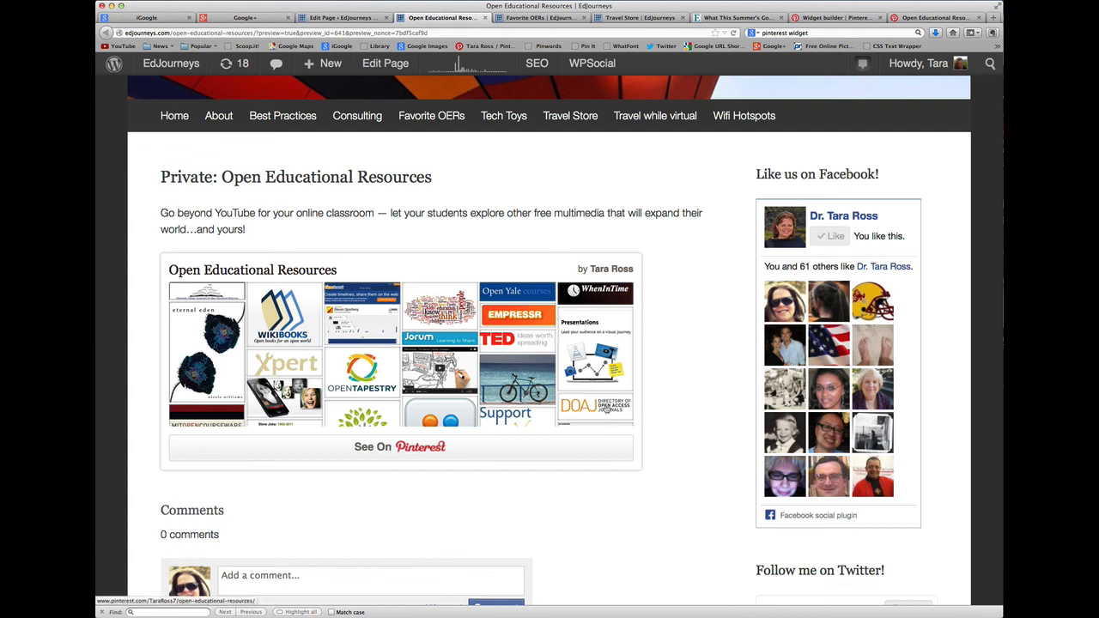
pyautogui.click(399, 446)
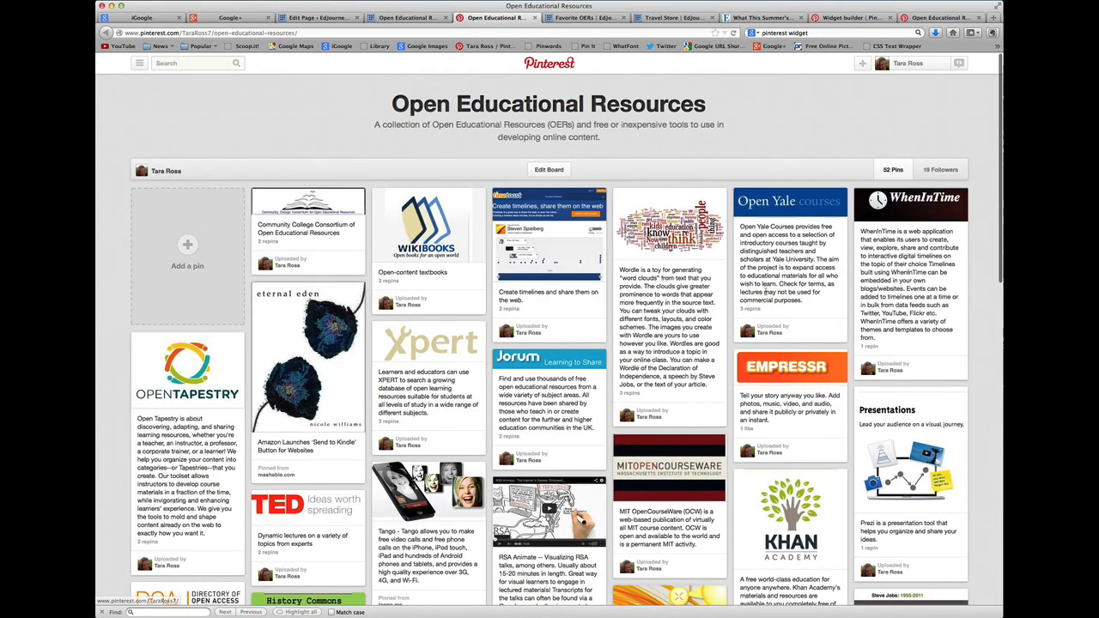